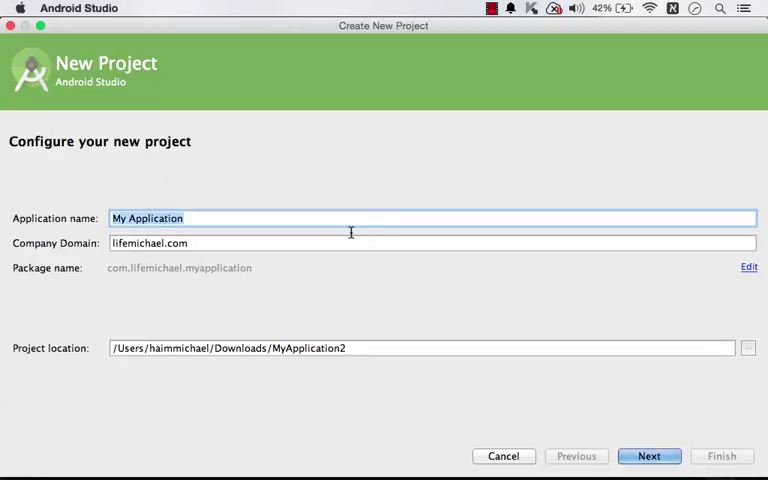
Name the new application OurDebuggingDemo in the New Project wizard
{"action": "type", "text": "o"}
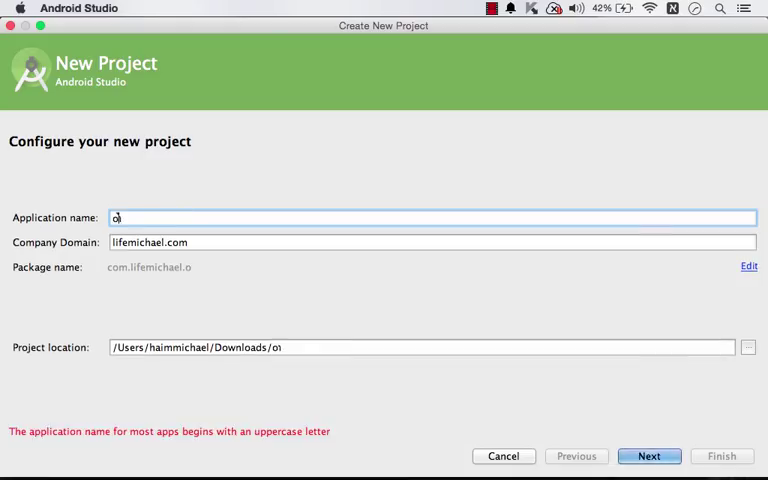
{"action": "type", "text": "OurDe"}
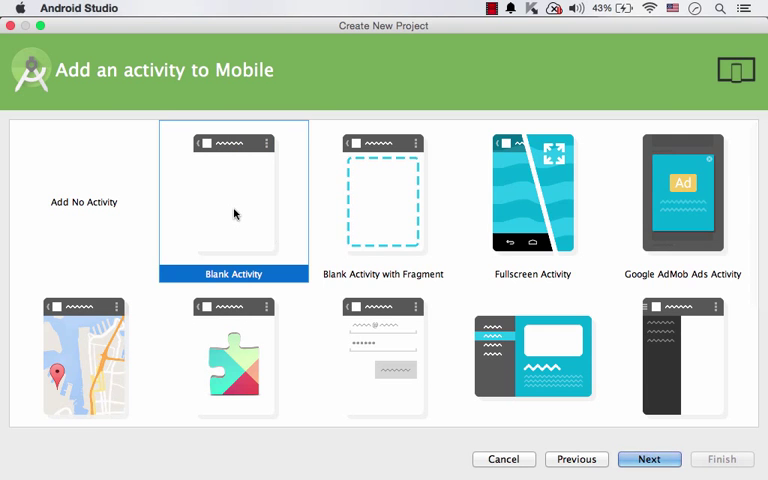
{"action": "mouse_move", "coordinate": [240, 208]}
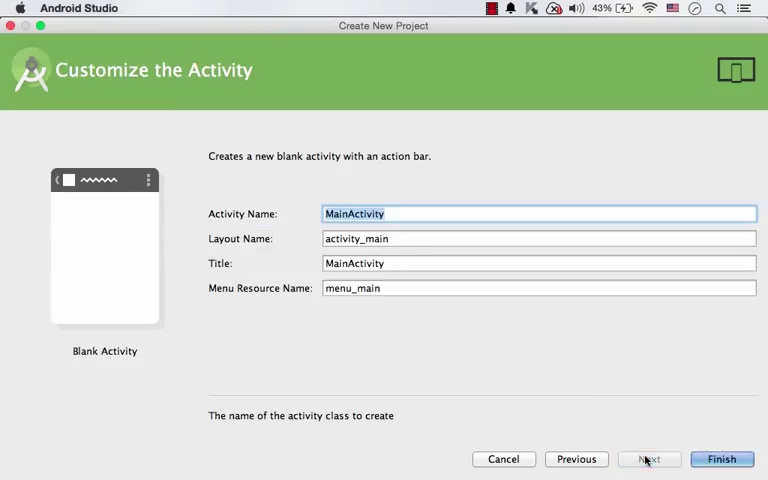
{"action": "mouse_move", "coordinate": [586, 390]}
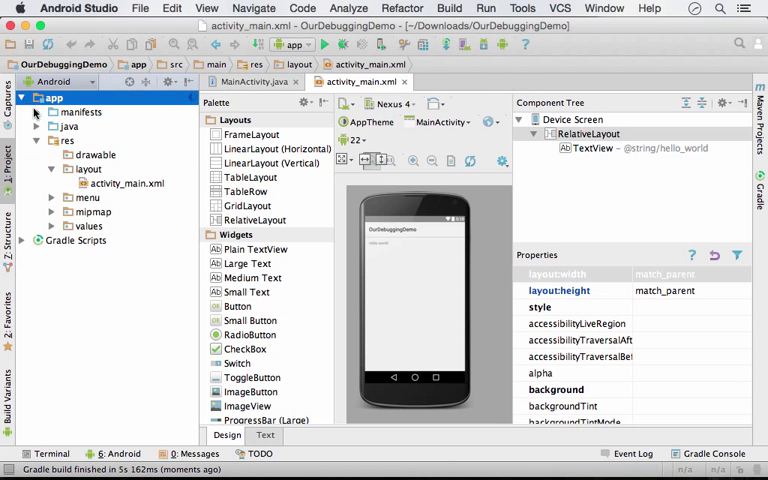
Create an assets folder under the app module via New > Folder > Assets Folder
{"action": "left_click", "coordinate": [124, 184]}
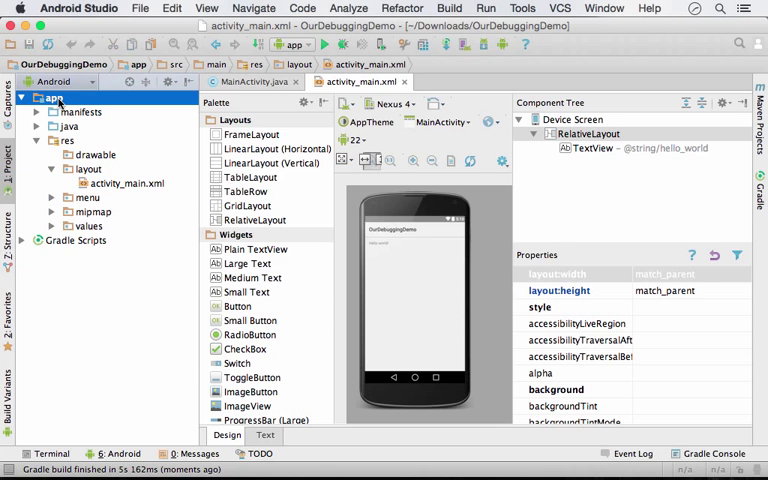
{"action": "right_click", "coordinate": [50, 96]}
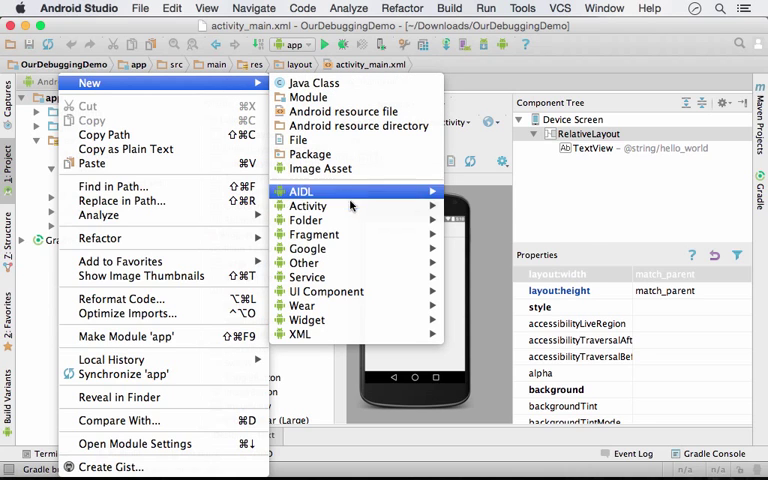
{"action": "mouse_move", "coordinate": [304, 220]}
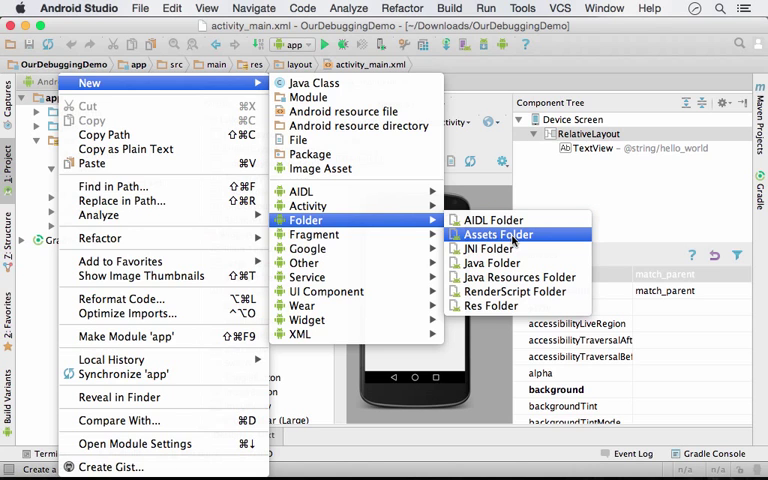
{"action": "left_click", "coordinate": [496, 234]}
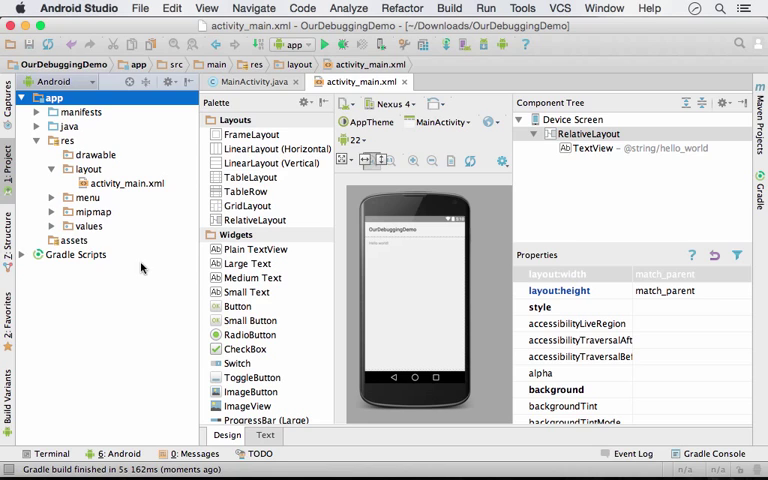
{"action": "left_click", "coordinate": [72, 240]}
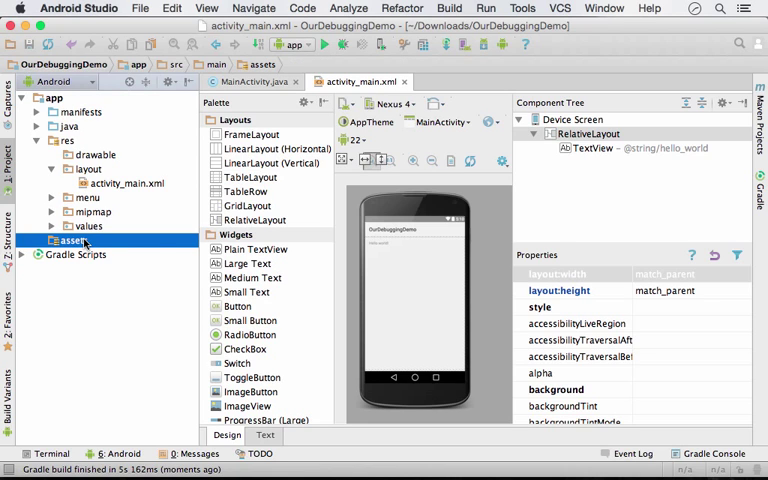
Create a new file named demo.html inside the assets folder
{"action": "right_click", "coordinate": [72, 240]}
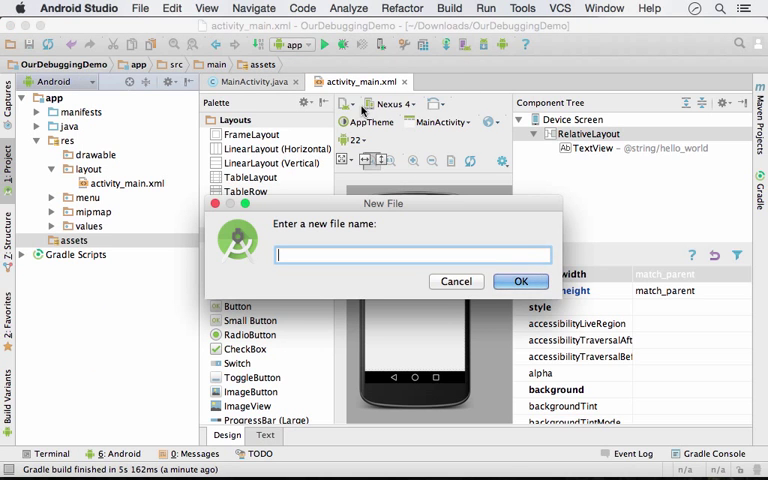
{"action": "type", "text": "demo.html"}
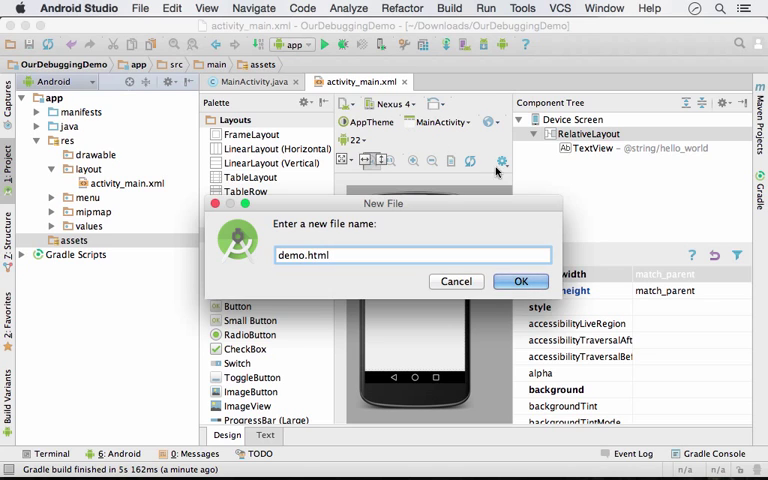
{"action": "left_click", "coordinate": [520, 280]}
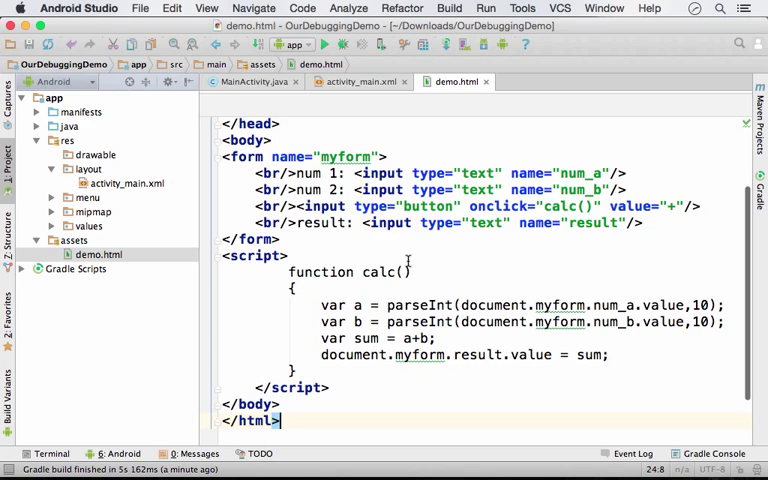
{"action": "mouse_move", "coordinate": [310, 322]}
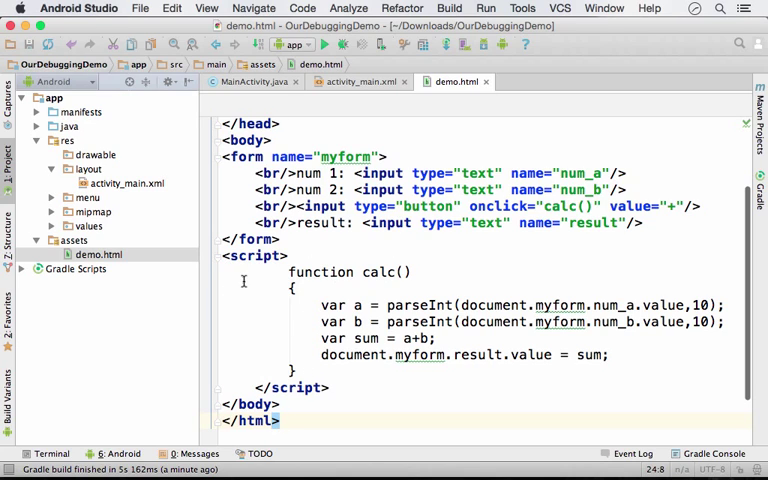
Re-indent the calc() script and form blocks so they nest inside body
{"action": "left_click", "coordinate": [224, 156]}
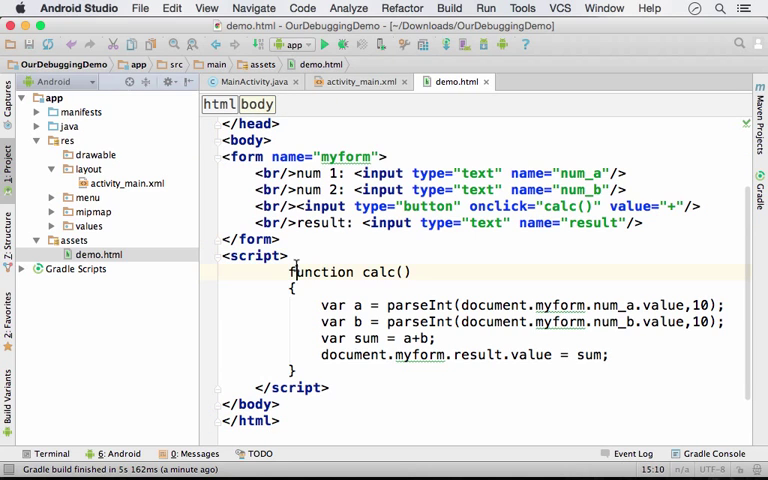
{"action": "left_click", "coordinate": [256, 388]}
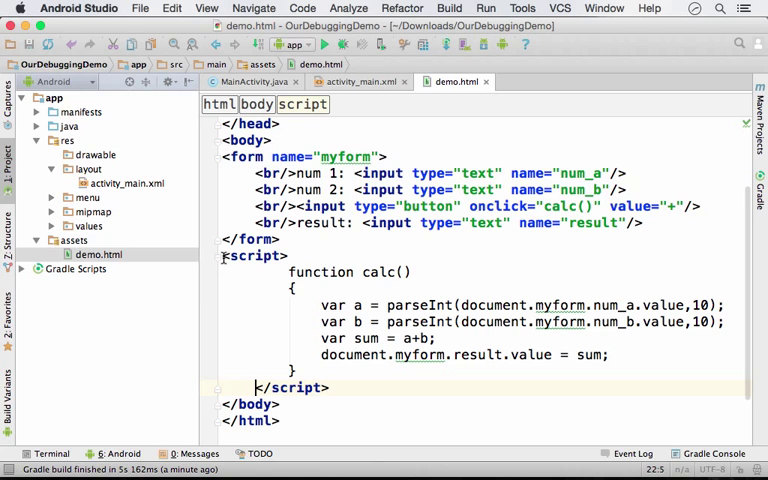
{"action": "left_click", "coordinate": [258, 256]}
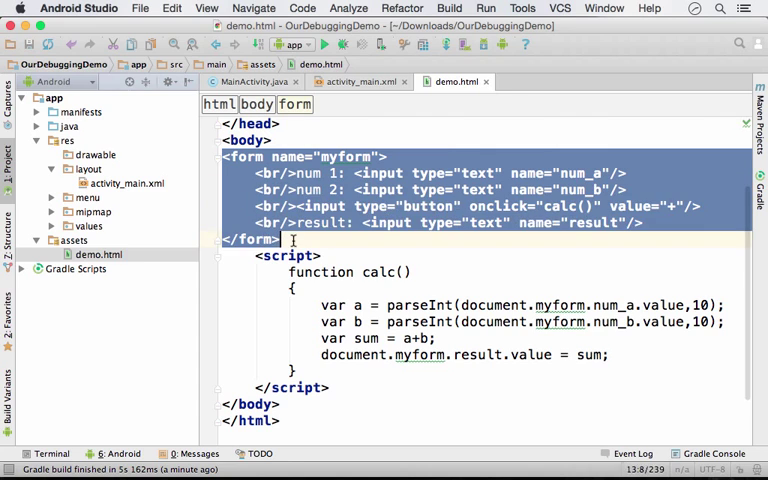
{"action": "left_click", "coordinate": [356, 272]}
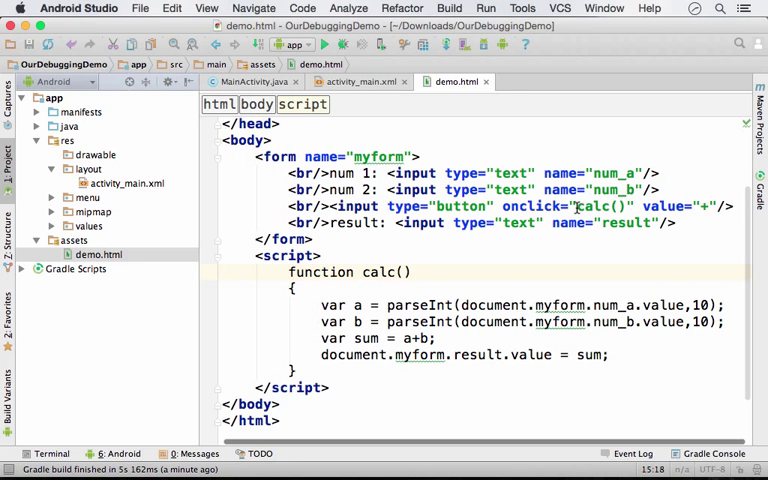
{"action": "mouse_move", "coordinate": [454, 260]}
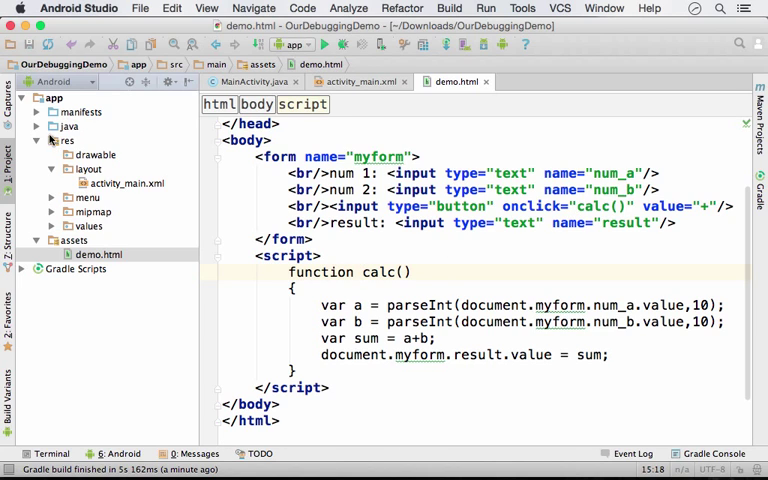
Open MainActivity.java from the java packages and expand its collapsed imports
{"action": "left_click", "coordinate": [36, 126]}
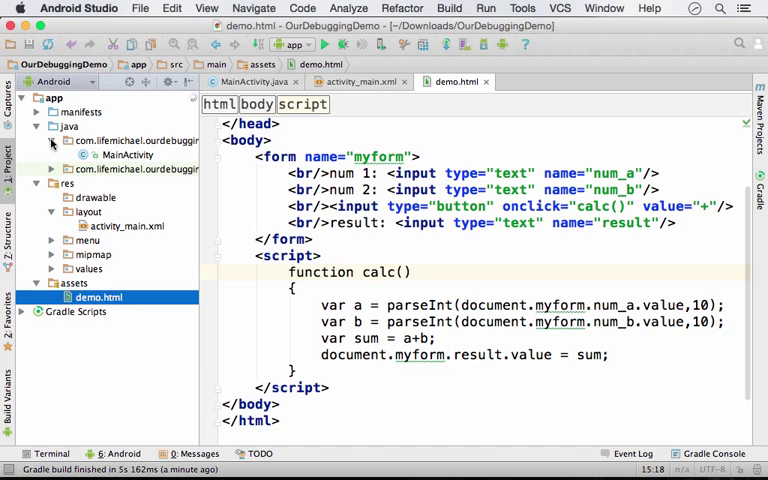
{"action": "left_click", "coordinate": [248, 80]}
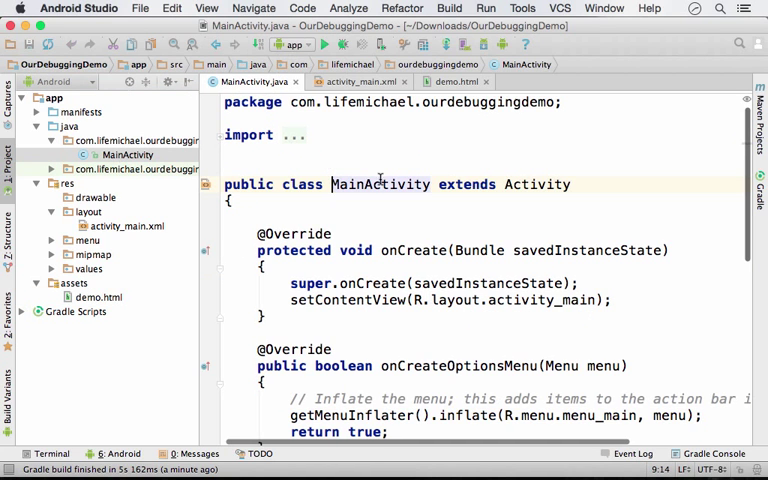
{"action": "scroll", "scroll_direction": "down", "scroll_amount": 3}
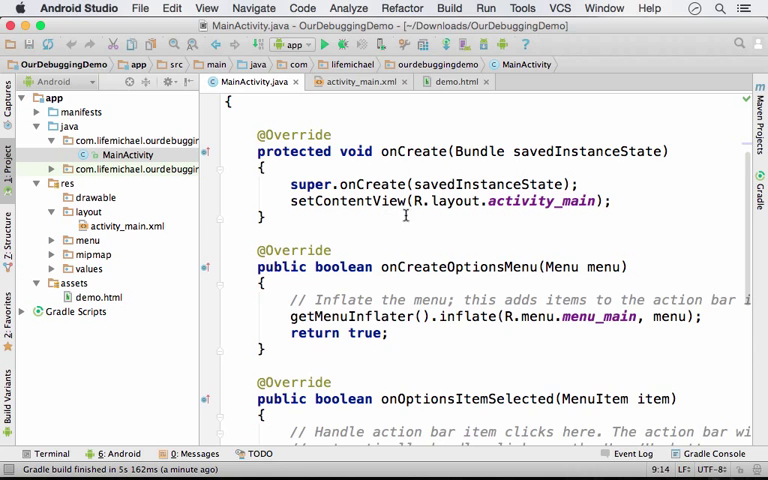
{"action": "scroll", "scroll_direction": "down", "scroll_amount": 3}
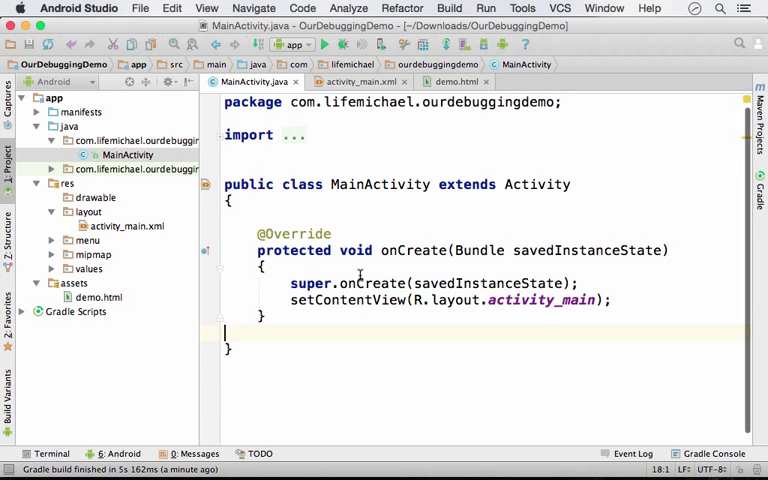
{"action": "left_click", "coordinate": [224, 136]}
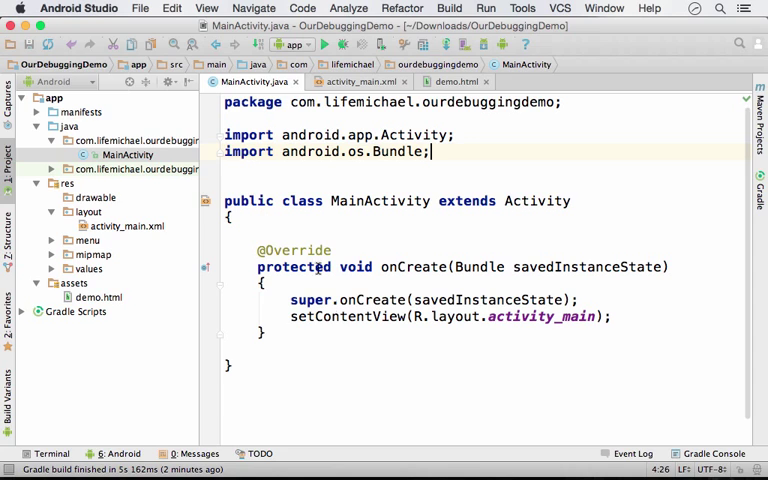
{"action": "mouse_move", "coordinate": [616, 316]}
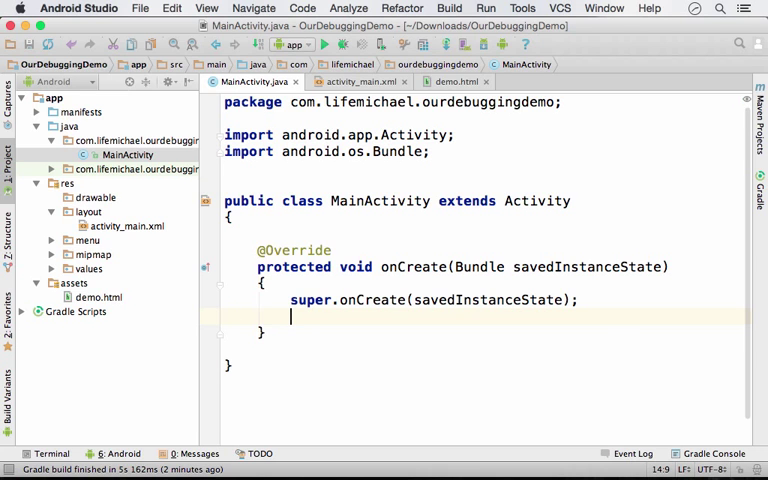
Add 'WebView ob = new WebView(this);' in onCreate and import android.webkit.WebView
{"action": "type", "text": "WebView"}
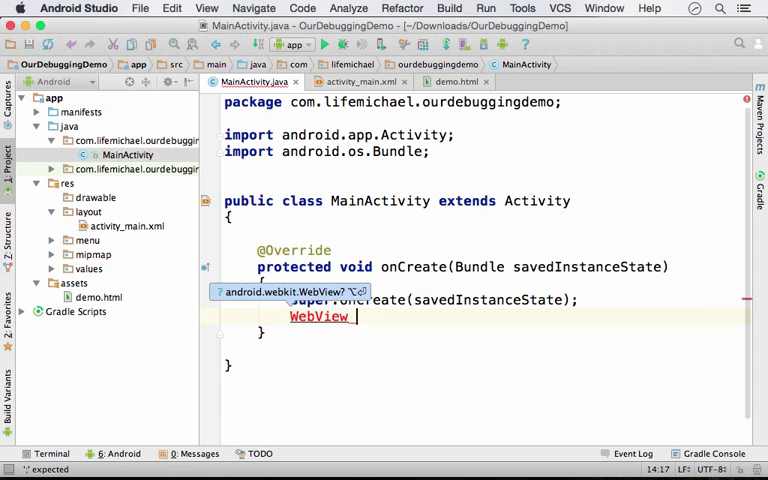
{"action": "type", "text": "_ob = new"}
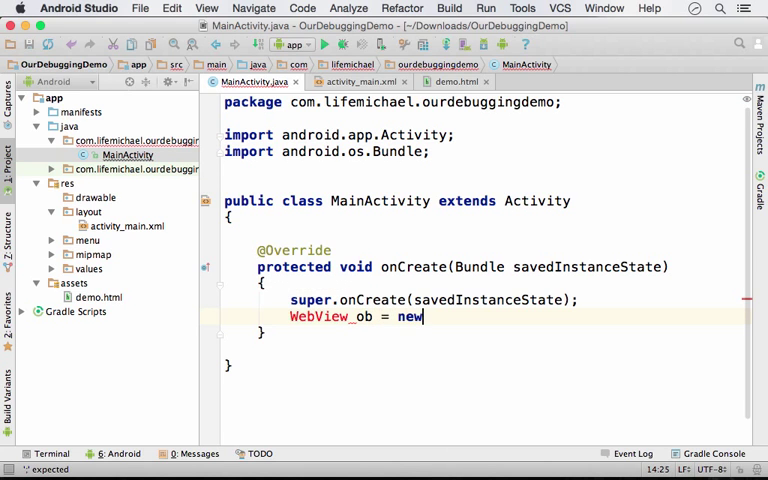
{"action": "type", "text": "WebView()"}
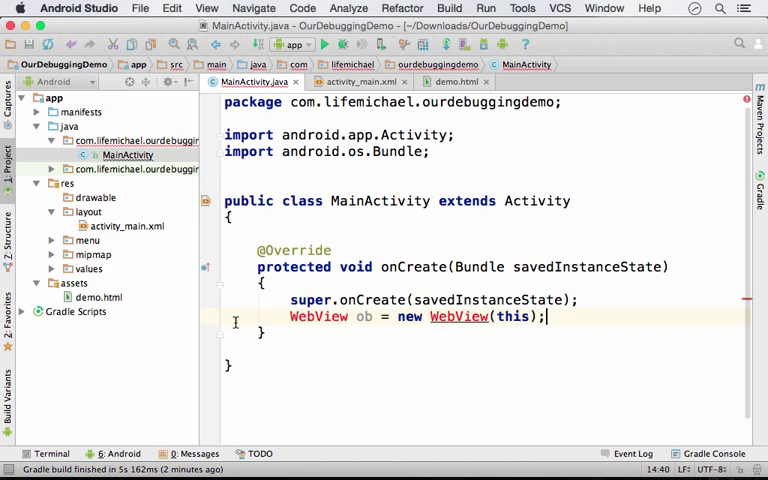
{"action": "mouse_move", "coordinate": [316, 316]}
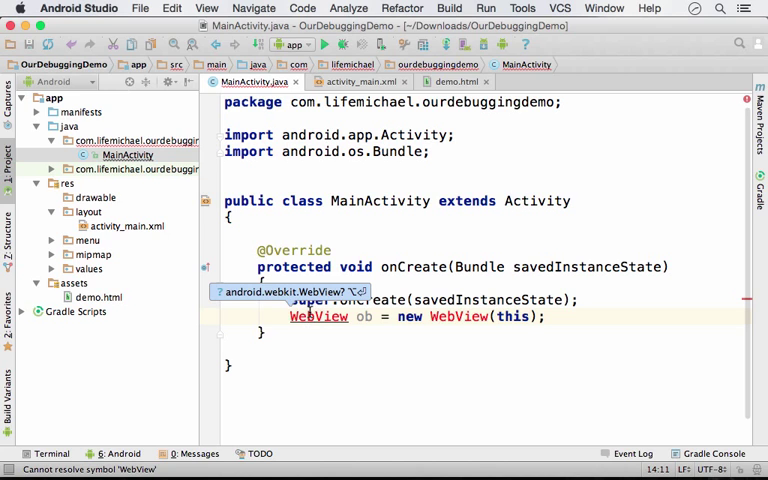
{"action": "left_click", "coordinate": [288, 292]}
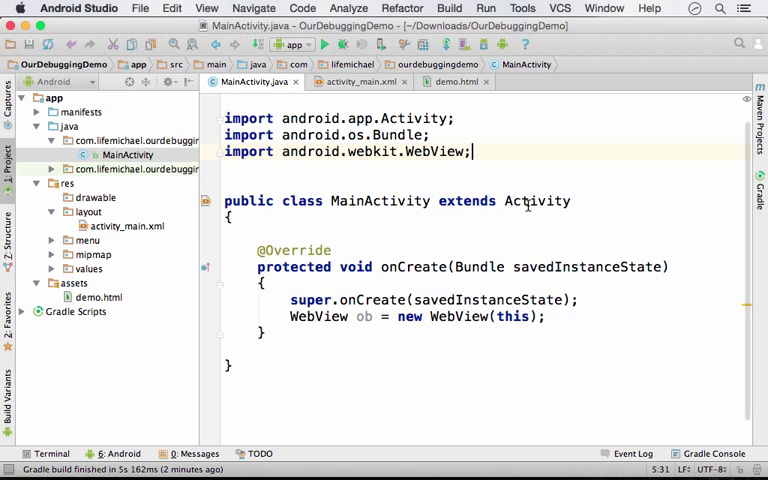
{"action": "key", "text": "enter"}
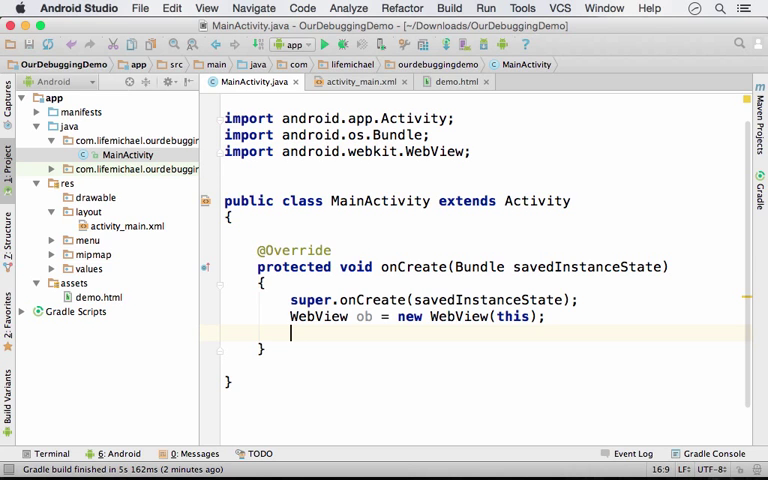
Add WebView.setWebContentsDebuggingEnabled(true) in onCreate via code completion
{"action": "type", "text": "WebView."}
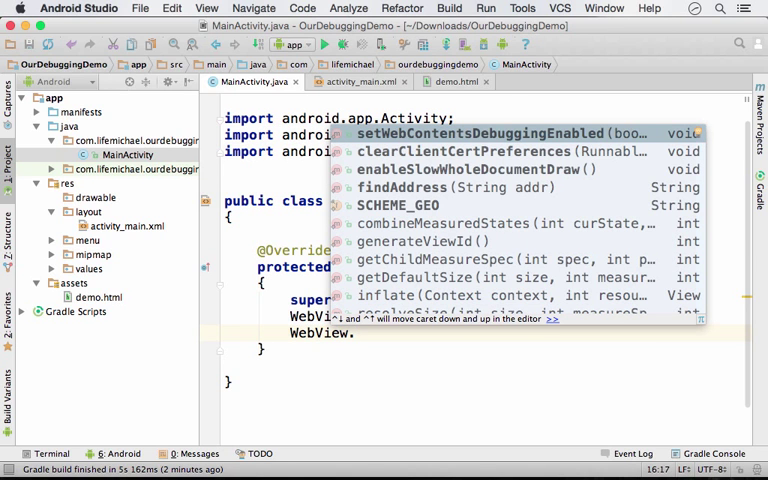
{"action": "mouse_move", "coordinate": [610, 216]}
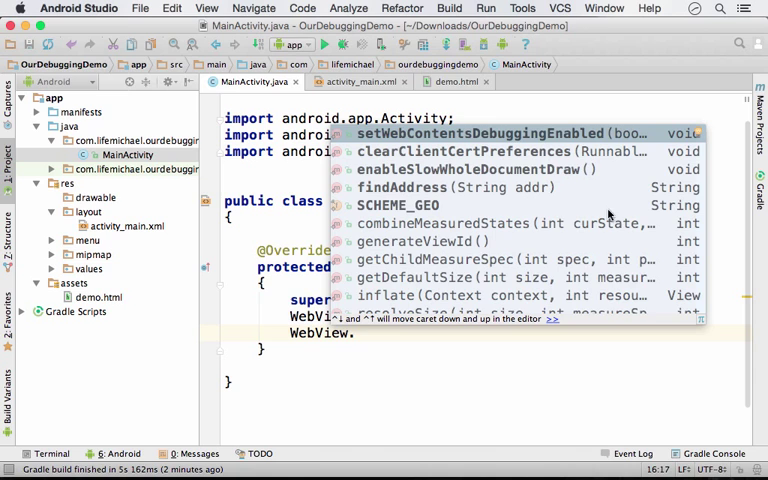
{"action": "left_click", "coordinate": [510, 132]}
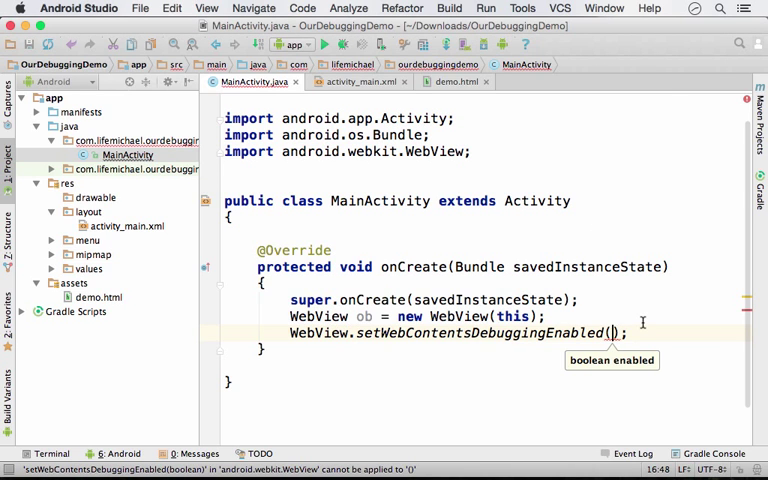
{"action": "type", "text": "true"}
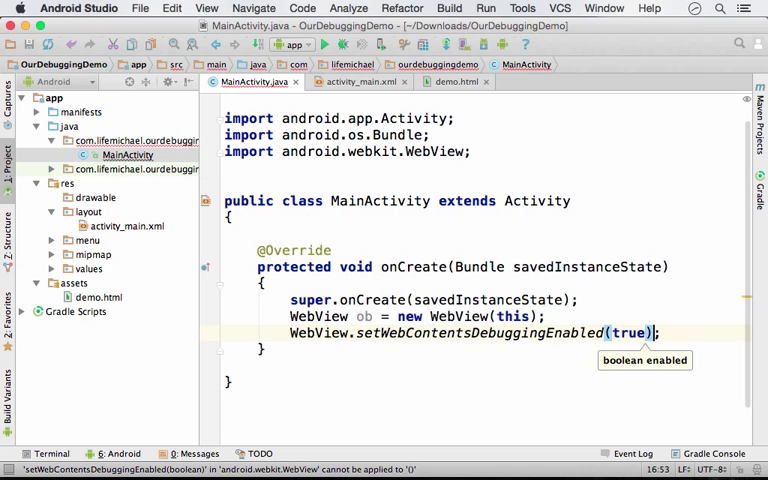
{"action": "key", "text": "enter"}
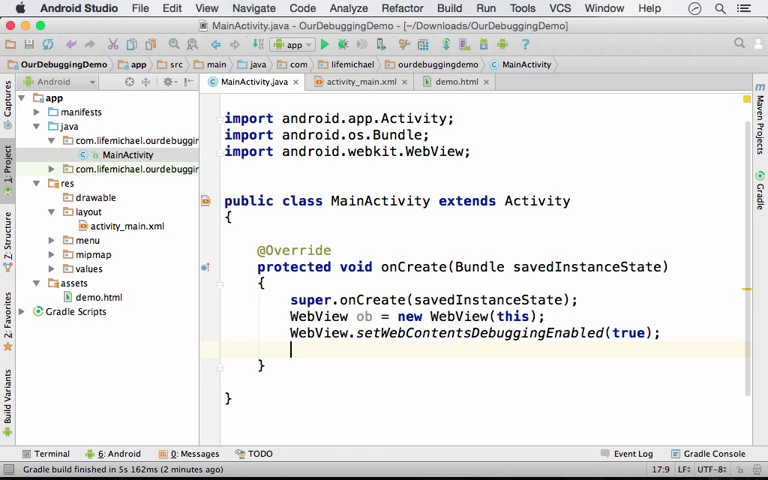
Add ob.getSettings().setJavaScriptEnabled(true); using autocomplete
{"action": "type", "text": "ob.getSettings("}
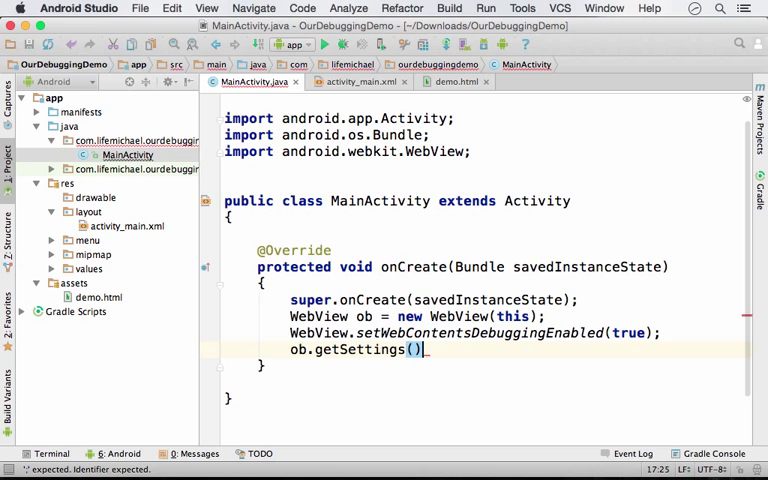
{"action": "type", "text": ".setJavaScriptEnabled();"}
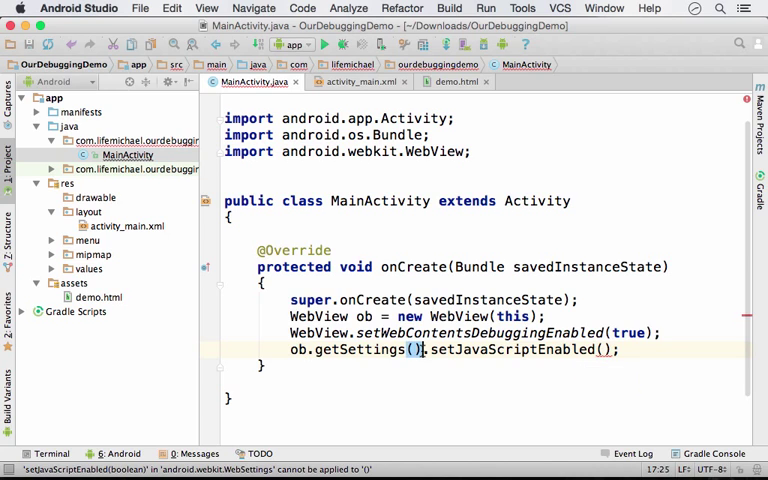
{"action": "double_click", "coordinate": [356, 348]}
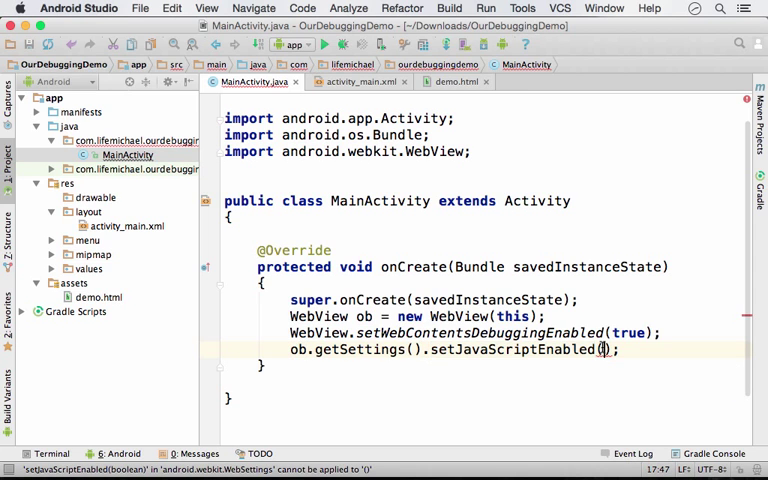
{"action": "type", "text": "true"}
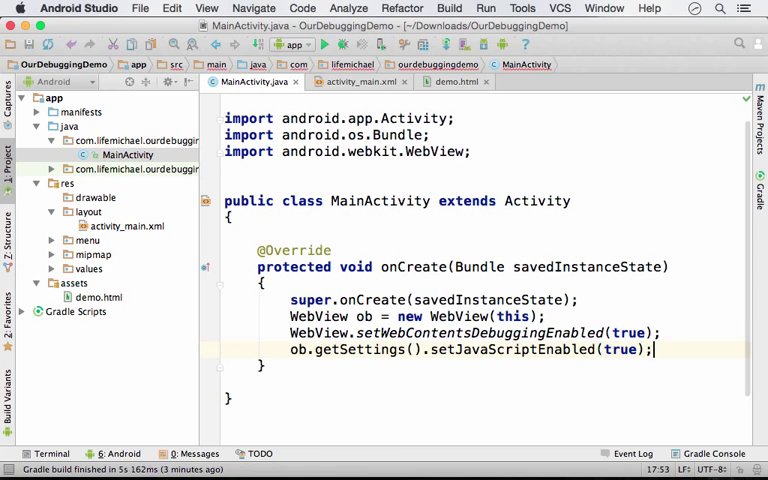
{"action": "key", "text": "Return"}
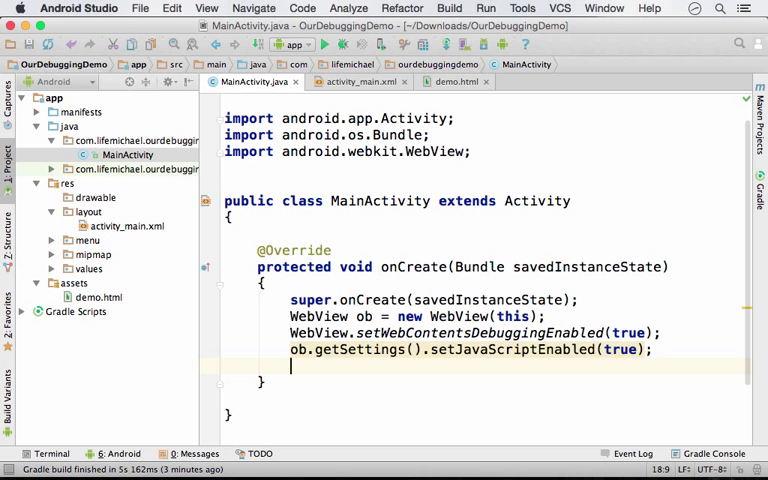
Add ob.loadUrl("file:///android_asset/demo.html"); to load the asset page
{"action": "type", "text": "o"}
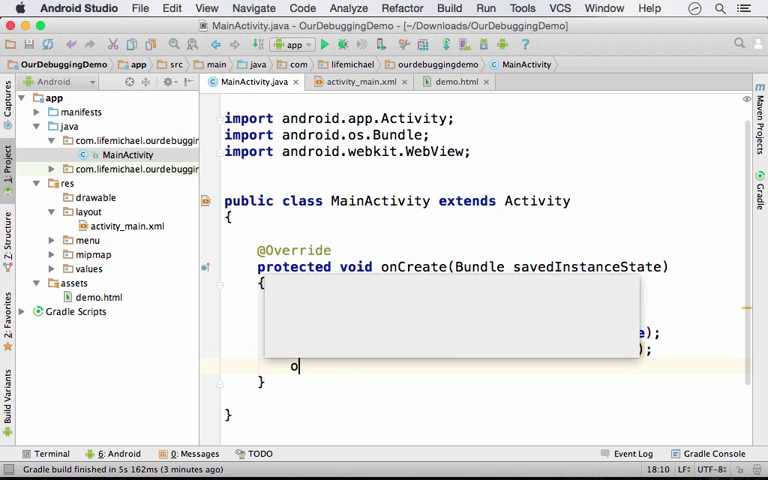
{"action": "type", "text": "b.l"}
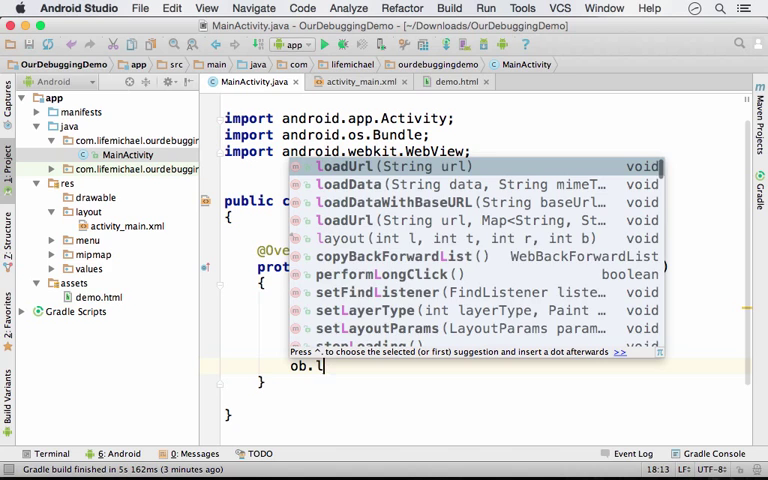
{"action": "type", "text": "oadUrl();"}
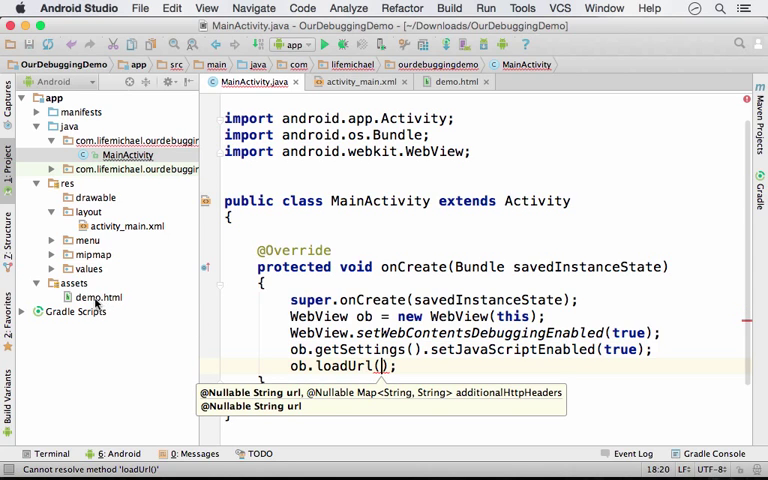
{"action": "type", "text": "\"\""}
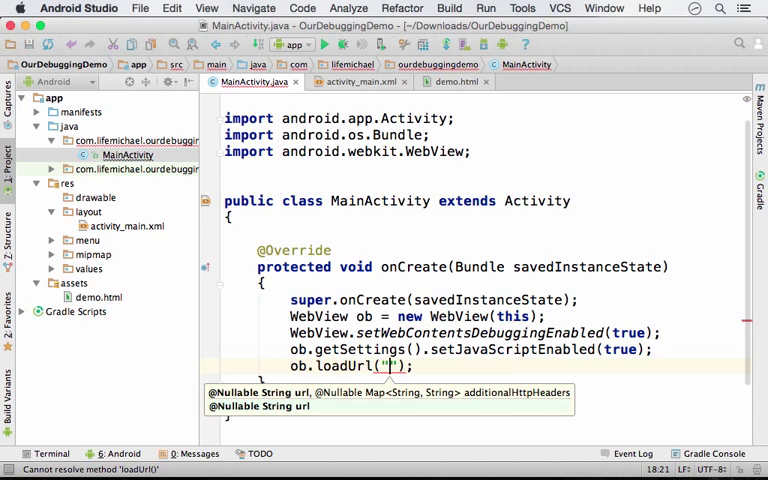
{"action": "type", "text": "file"}
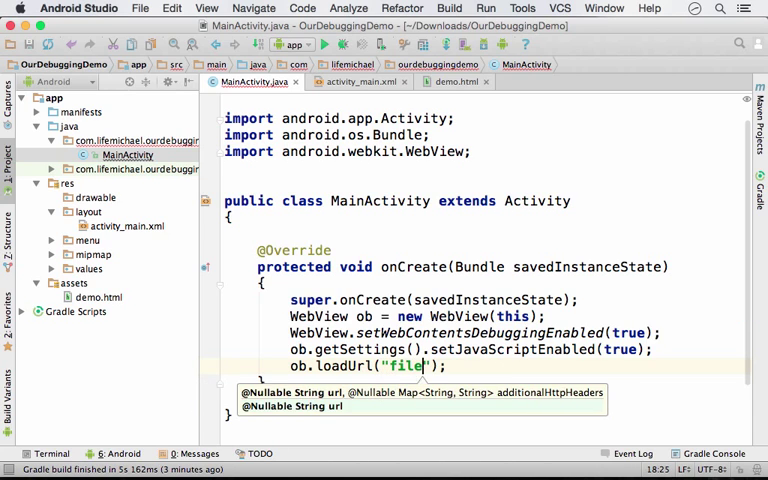
{"action": "type", "text": ":///"}
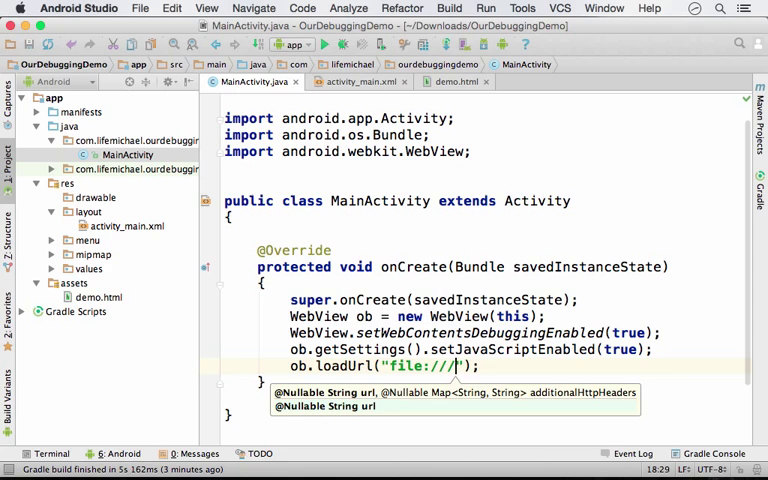
{"action": "type", "text": "android_asset"}
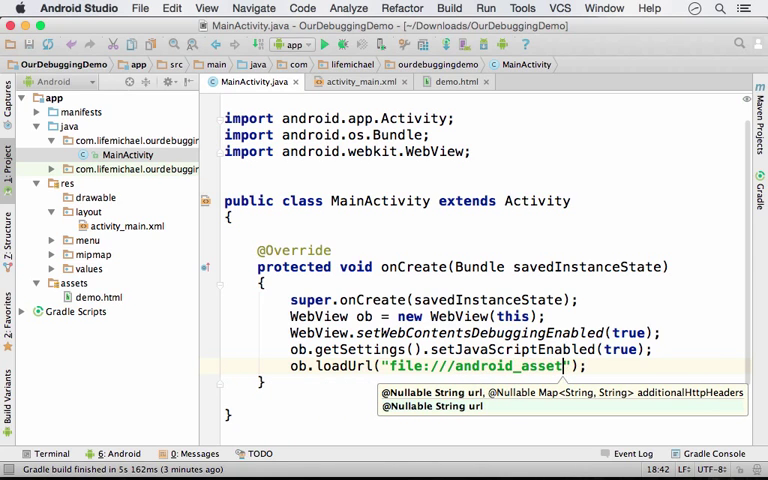
{"action": "type", "text": "/"}
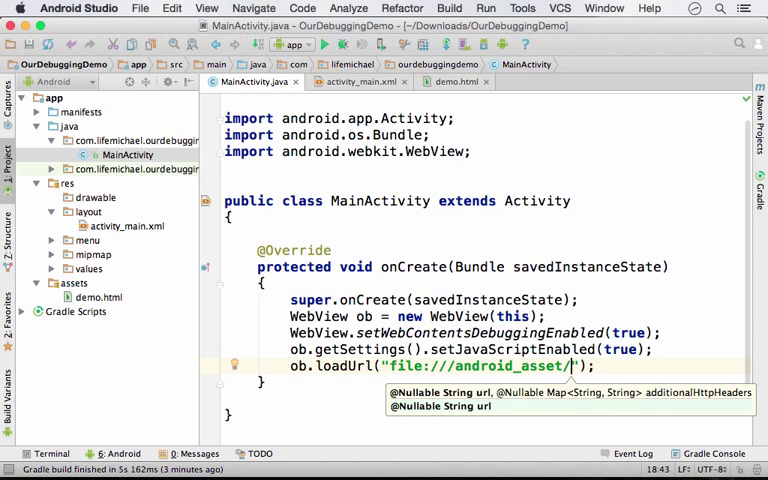
{"action": "type", "text": "demo.html"}
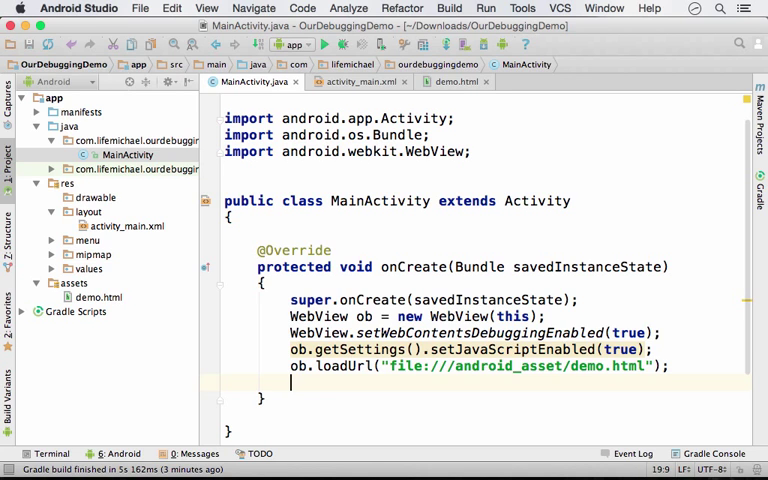
Add setContentView(ob); and review the XSS lint warning on setJavaScriptEnabled
{"action": "type", "text": "s"}
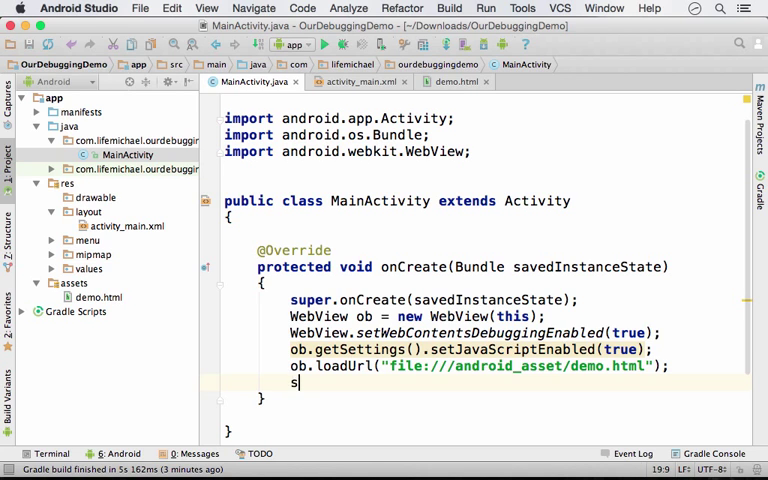
{"action": "type", "text": "etContentView(ob);"}
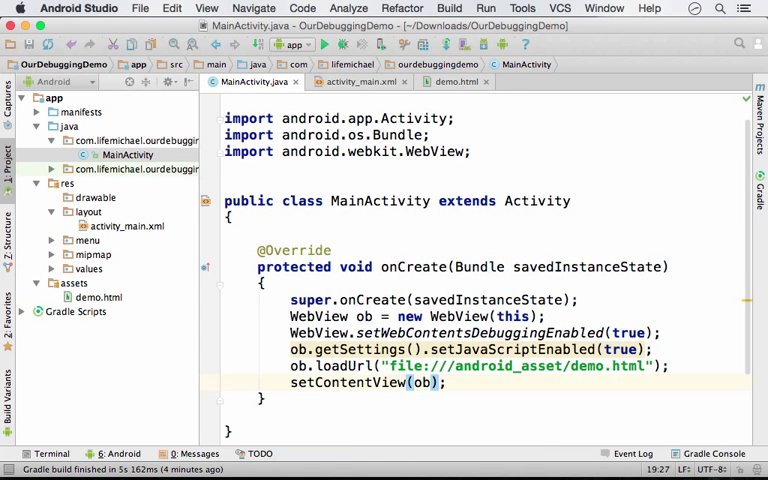
{"action": "mouse_move", "coordinate": [572, 296]}
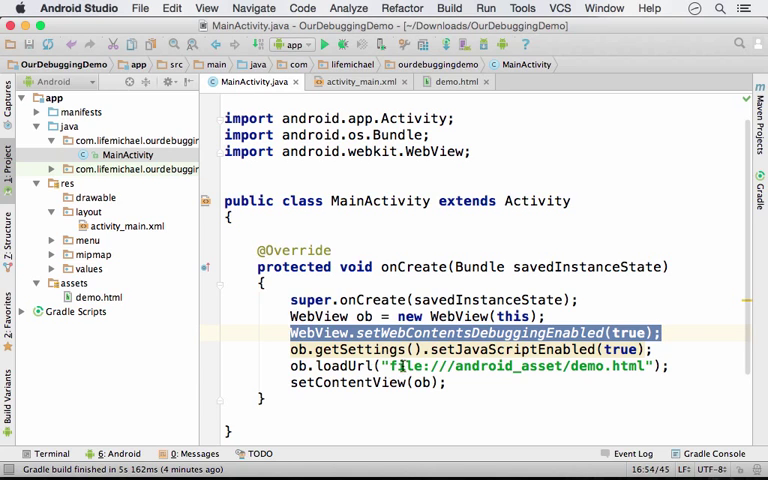
{"action": "left_click", "coordinate": [450, 348]}
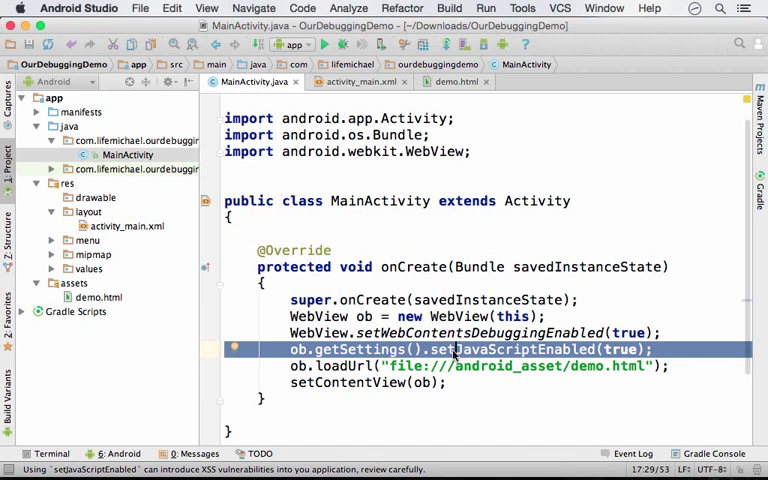
{"action": "mouse_move", "coordinate": [450, 348]}
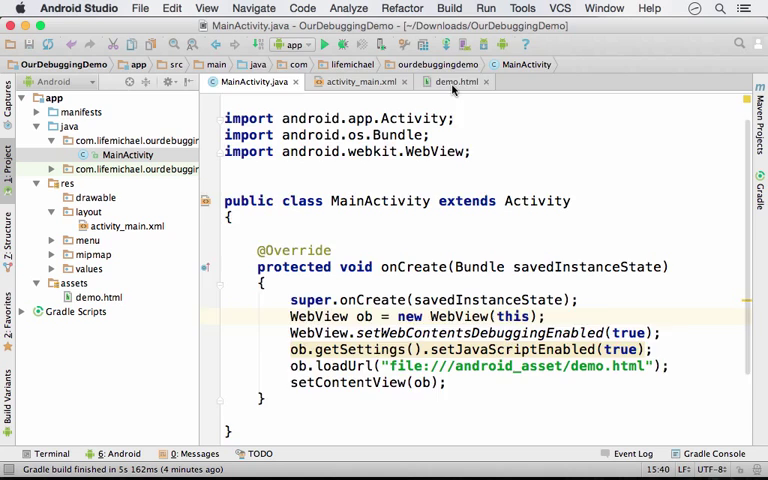
{"action": "left_click", "coordinate": [456, 80]}
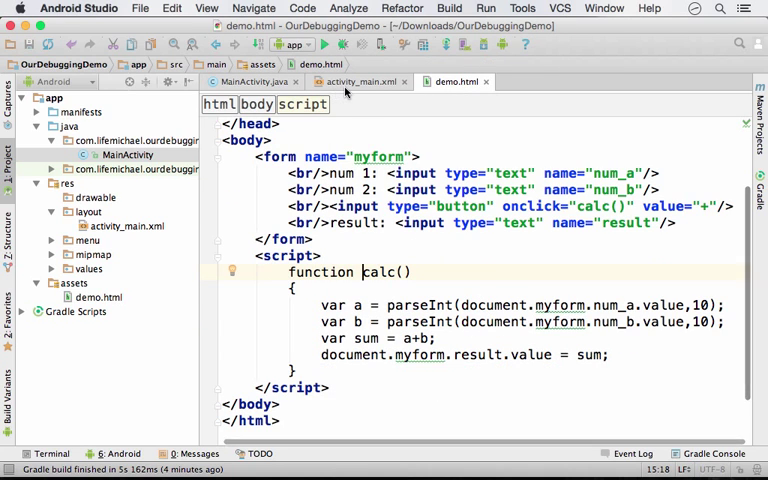
{"action": "left_click", "coordinate": [250, 80]}
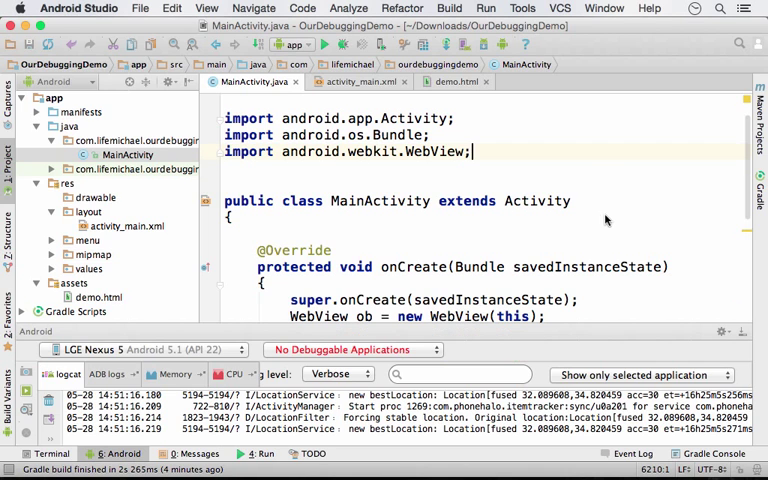
{"action": "mouse_move", "coordinate": [576, 200]}
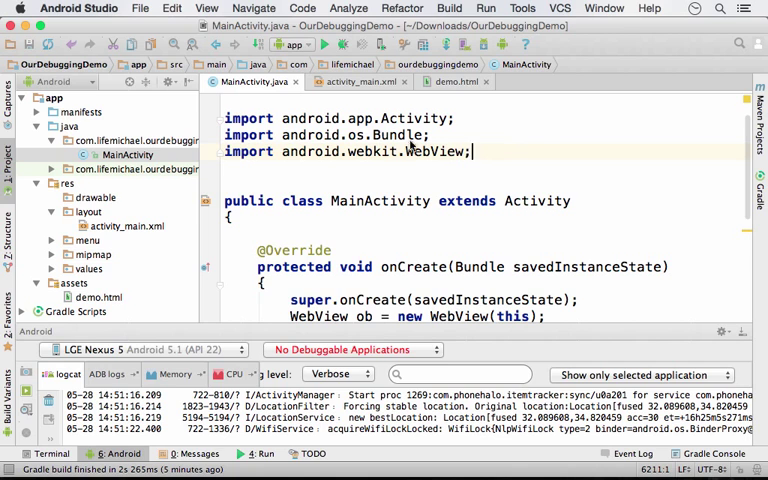
Run the app on the connected LGE Nexus 5 device
{"action": "left_click", "coordinate": [316, 44]}
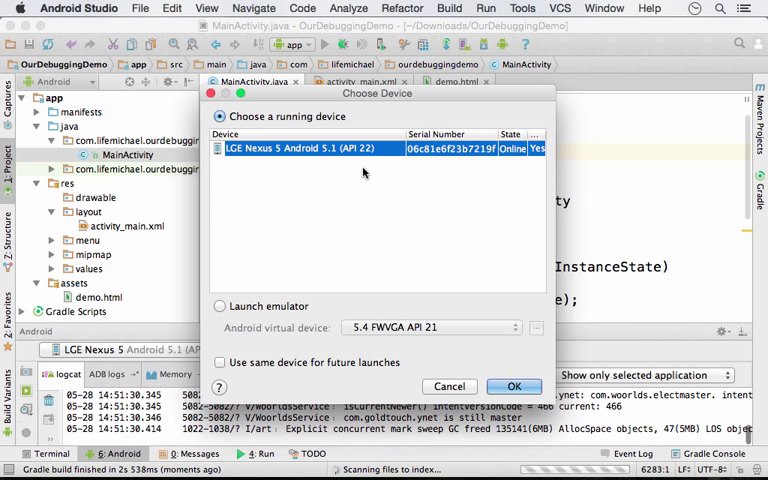
{"action": "left_click", "coordinate": [514, 386]}
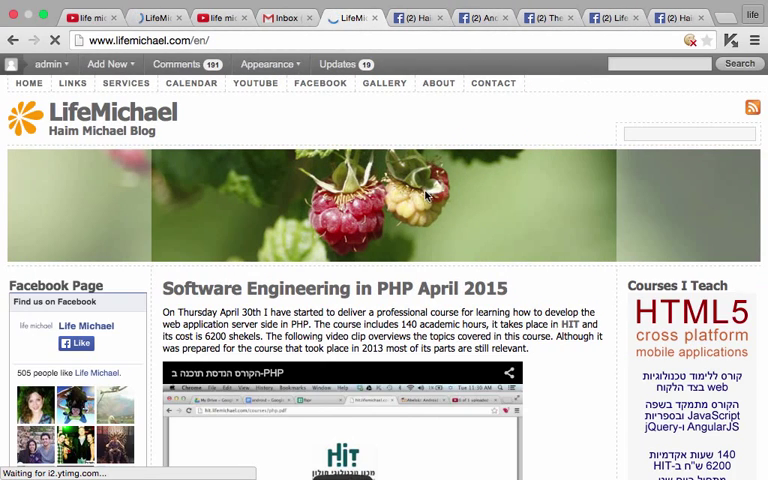
Load chrome://inspect/#devices to list the Nexus 5's demo.html WebView
{"action": "type", "text": "chrome://inspect/#devices"}
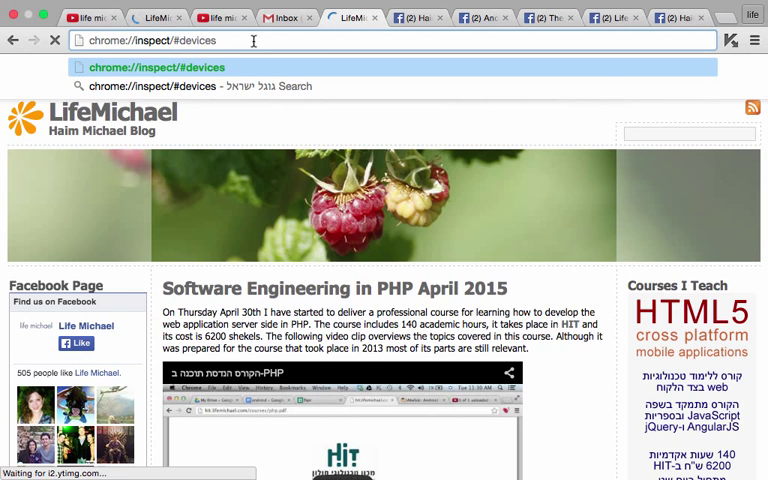
{"action": "key", "text": "Return"}
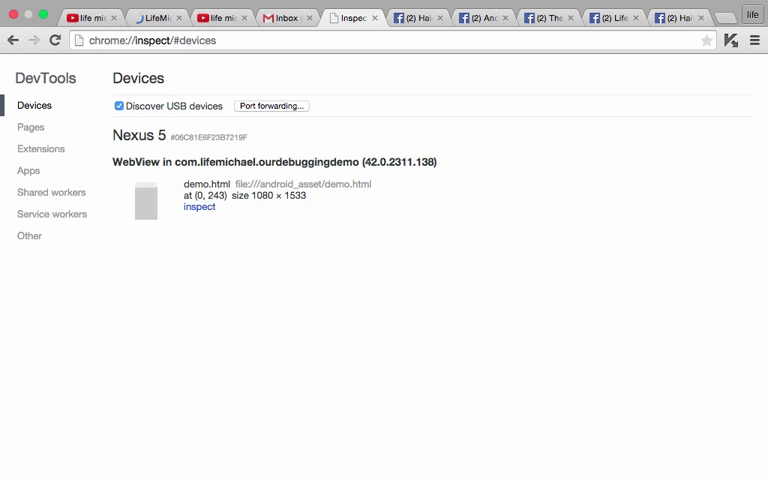
{"action": "mouse_move", "coordinate": [216, 210]}
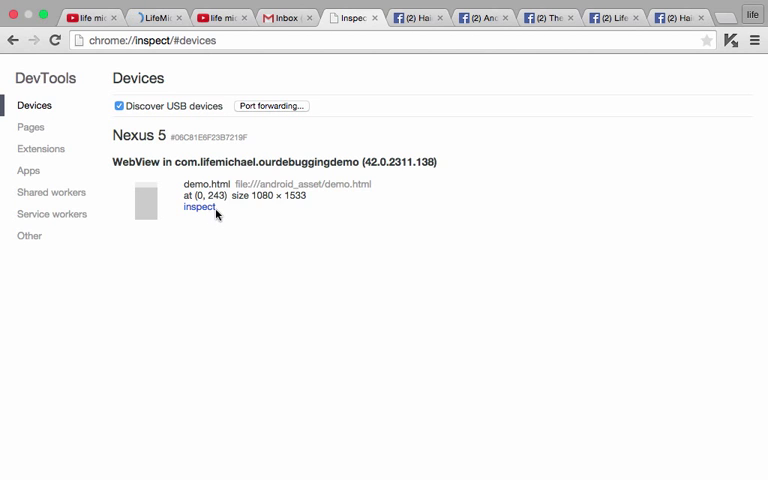
{"action": "mouse_move", "coordinate": [306, 260]}
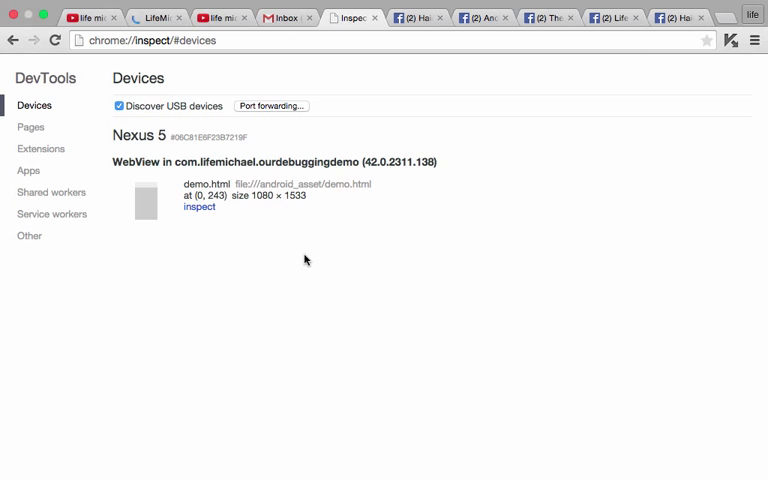
{"action": "mouse_move", "coordinate": [298, 304]}
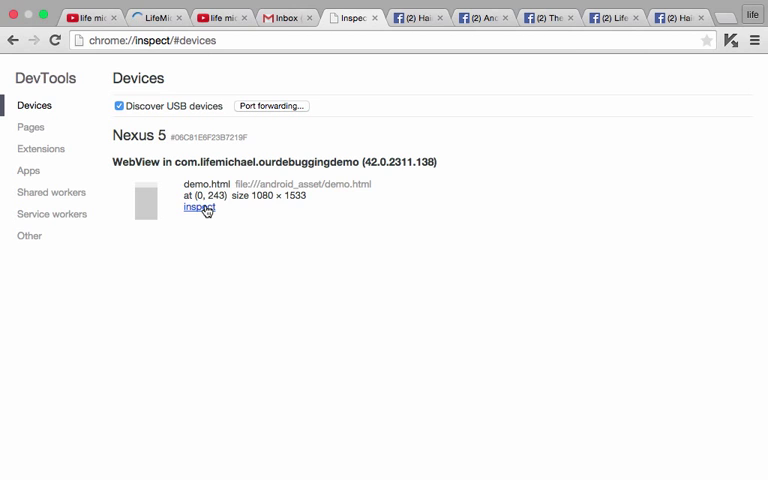
Inspect the demo.html WebView, select demo.html in Sources and set a breakpoint on line 17 in calc()
{"action": "left_click", "coordinate": [196, 208]}
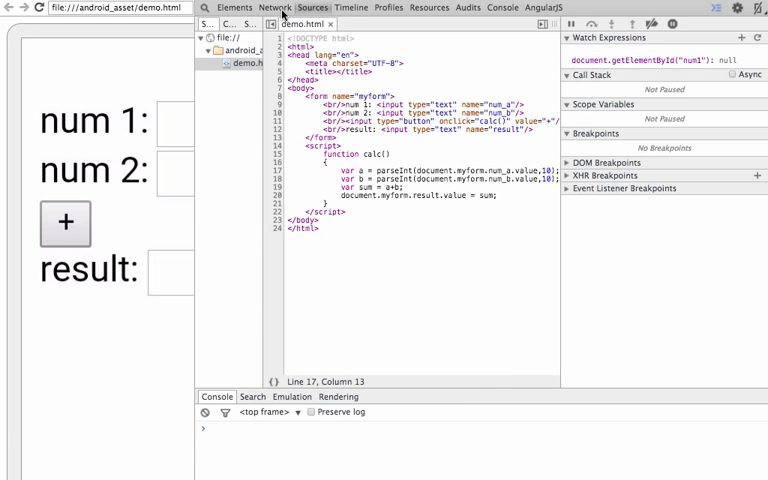
{"action": "left_click", "coordinate": [274, 8]}
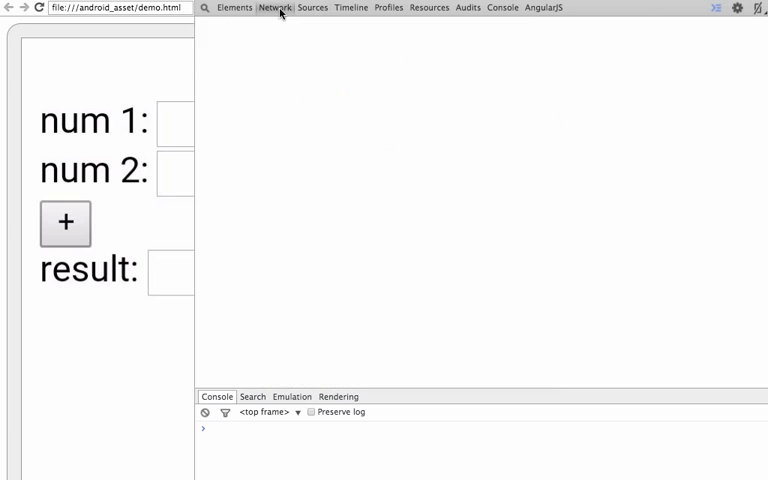
{"action": "left_click", "coordinate": [312, 8]}
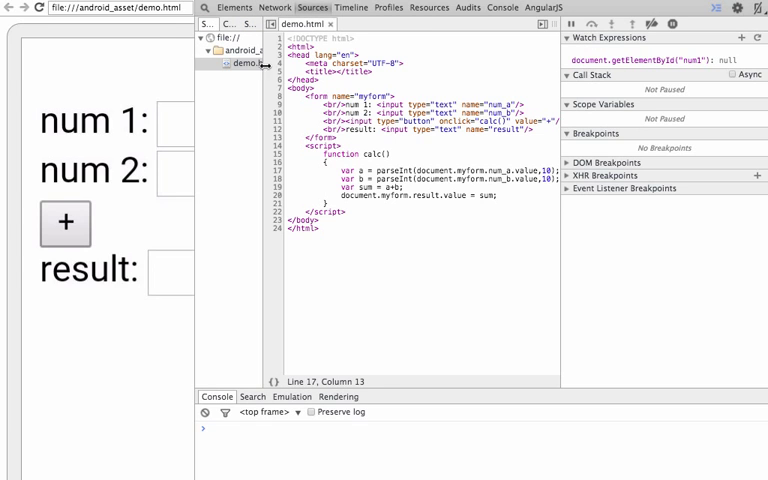
{"action": "left_click", "coordinate": [240, 64]}
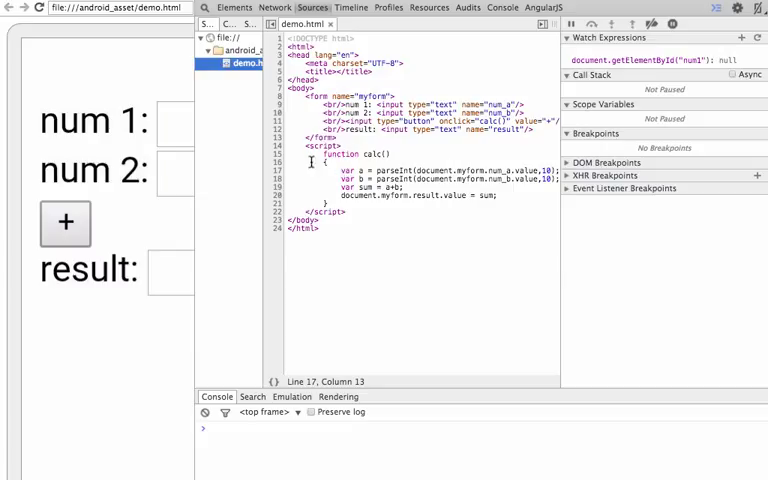
{"action": "left_click", "coordinate": [276, 172]}
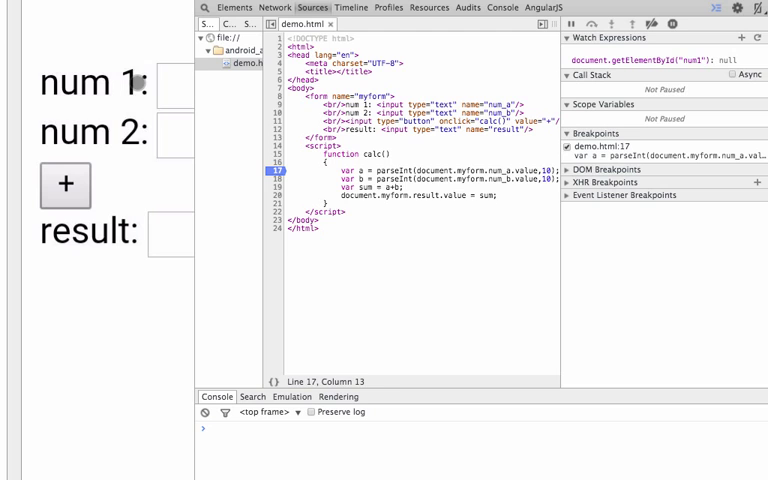
{"action": "left_click", "coordinate": [170, 84]}
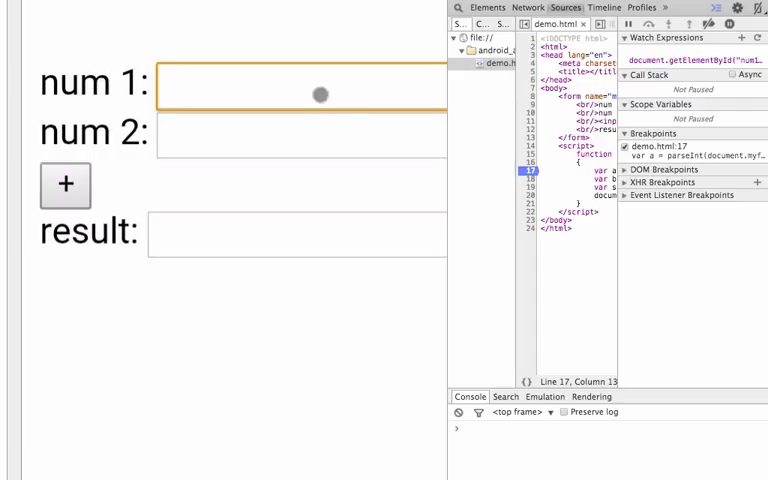
Enter 3 in the num 1 field and 4 in the num 2 field of the demo page
{"action": "type", "text": "3"}
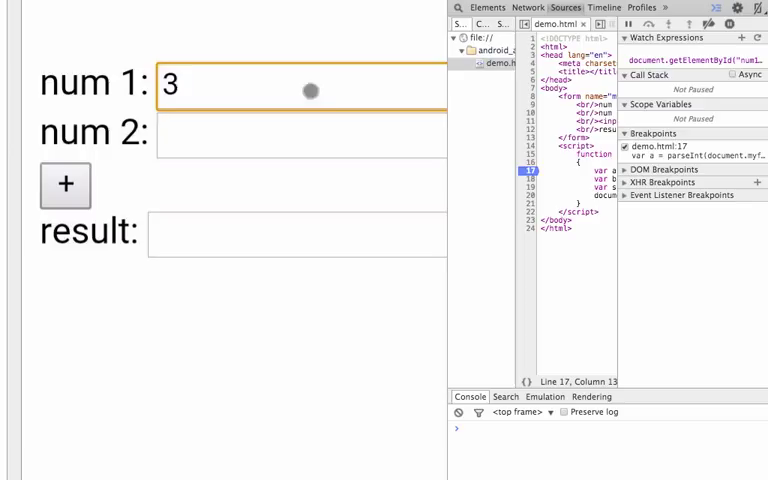
{"action": "mouse_move", "coordinate": [328, 100]}
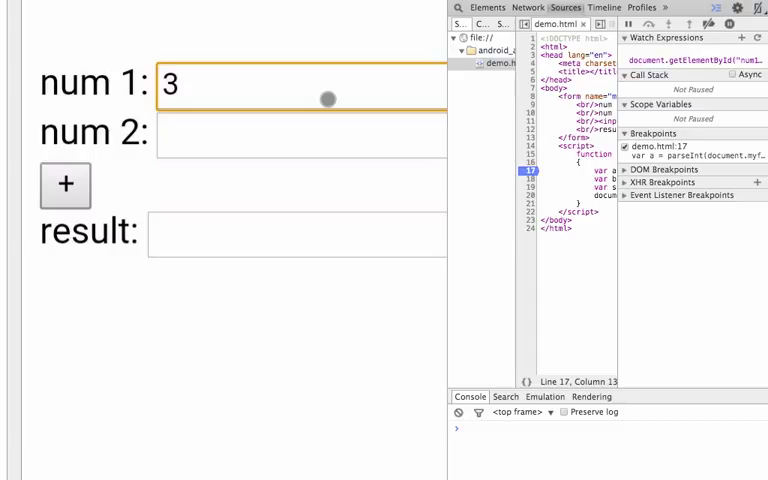
{"action": "mouse_move", "coordinate": [310, 132]}
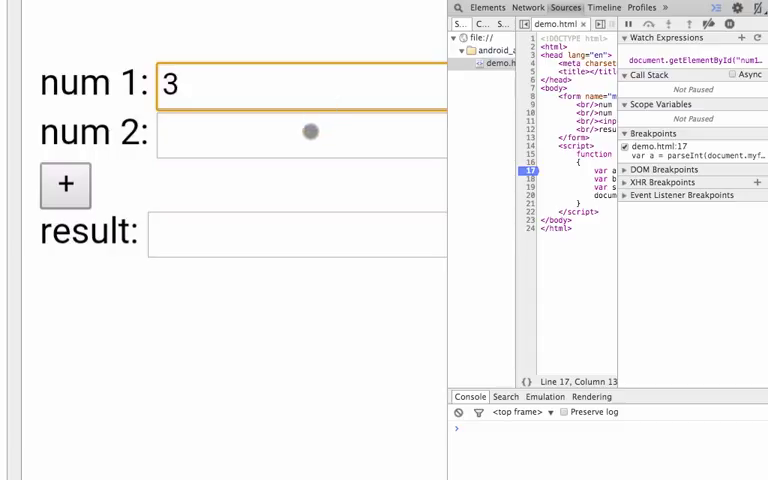
{"action": "left_click", "coordinate": [300, 132]}
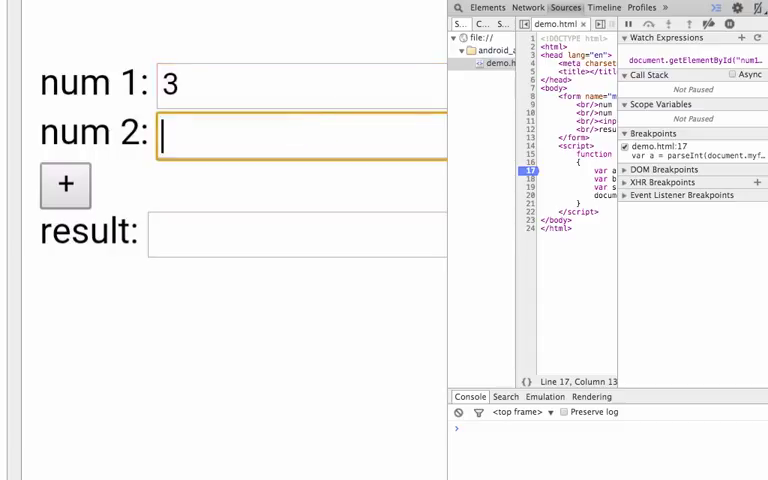
{"action": "type", "text": "4"}
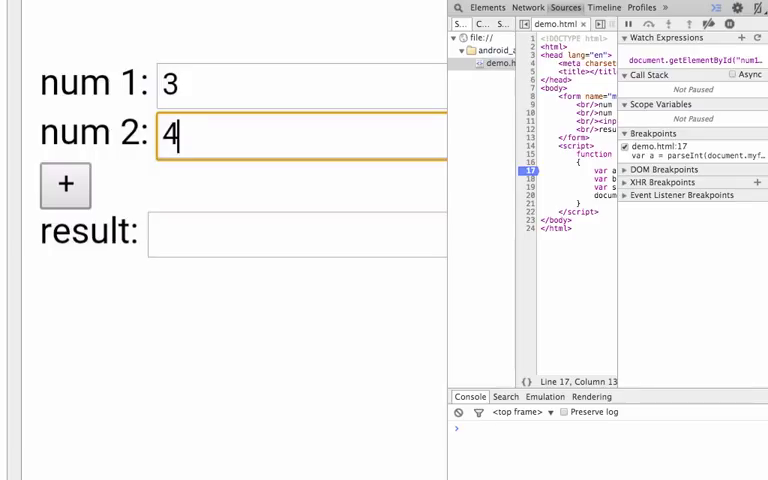
{"action": "mouse_move", "coordinate": [212, 188]}
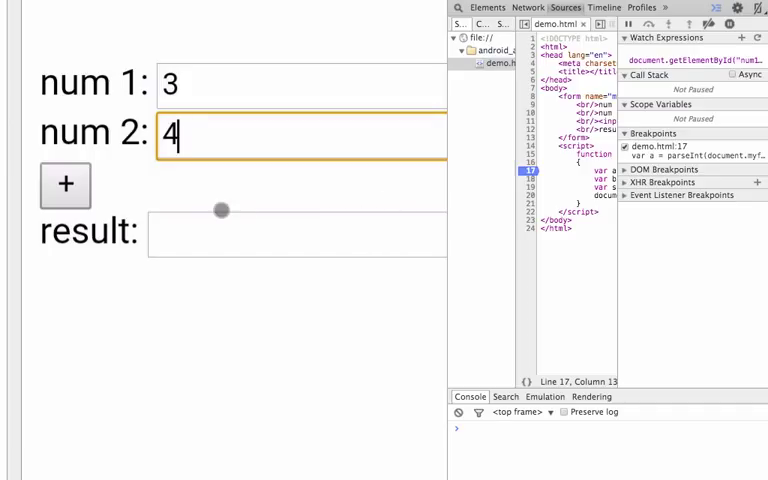
{"action": "mouse_move", "coordinate": [344, 192]}
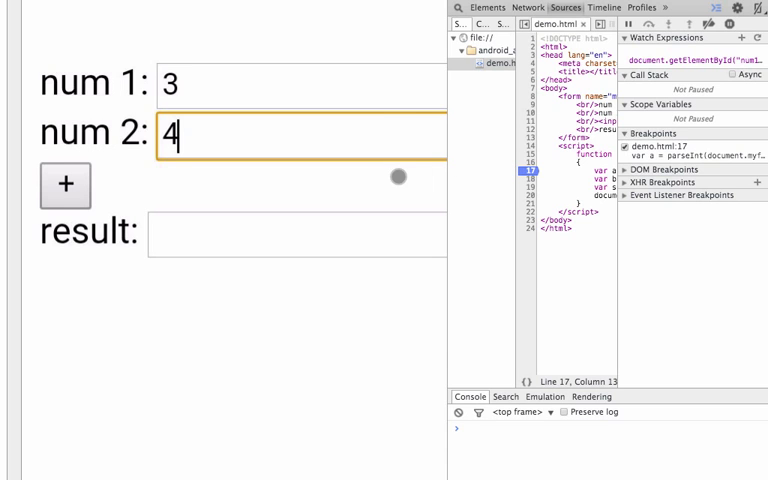
{"action": "mouse_move", "coordinate": [448, 176]}
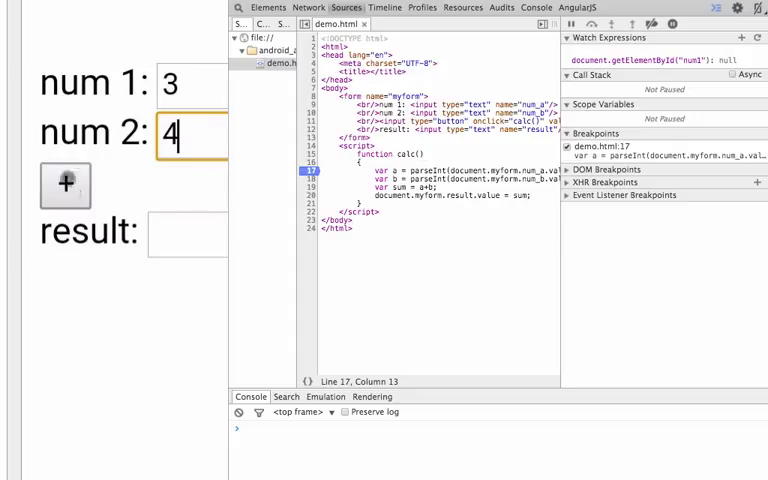
Run calc() to pause at the breakpoint and add 'a' as a watch expression
{"action": "left_click", "coordinate": [64, 186]}
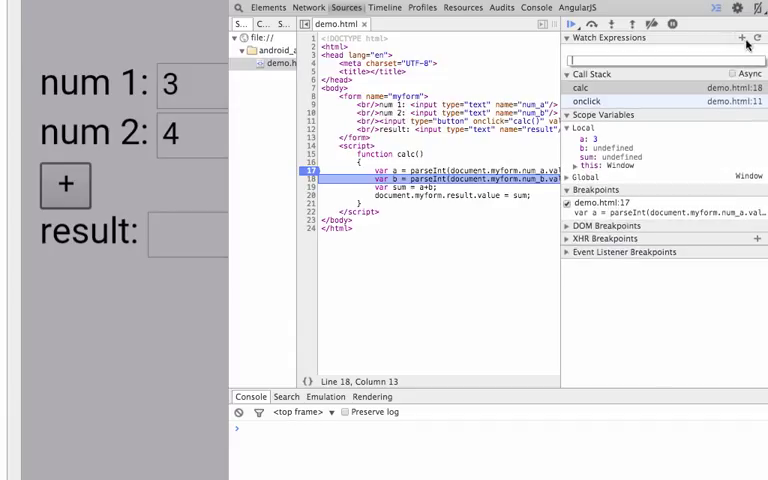
{"action": "type", "text": "a"}
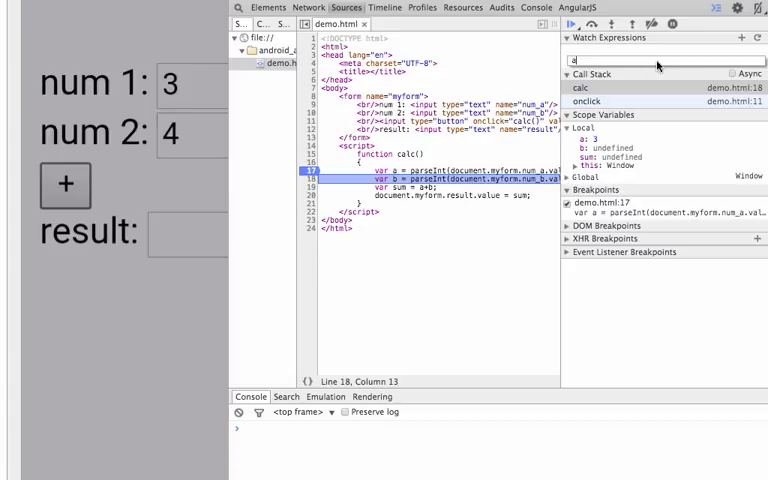
{"action": "key", "text": "Return"}
{"action": "type", "text": "sum"}
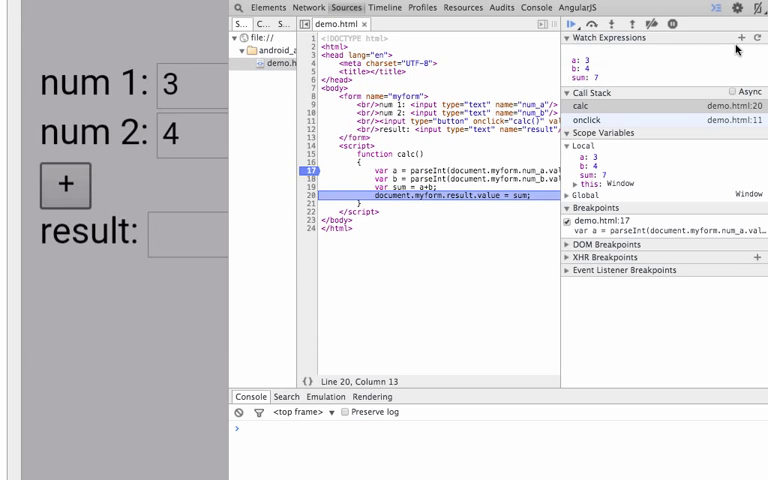
{"action": "mouse_move", "coordinate": [756, 38]}
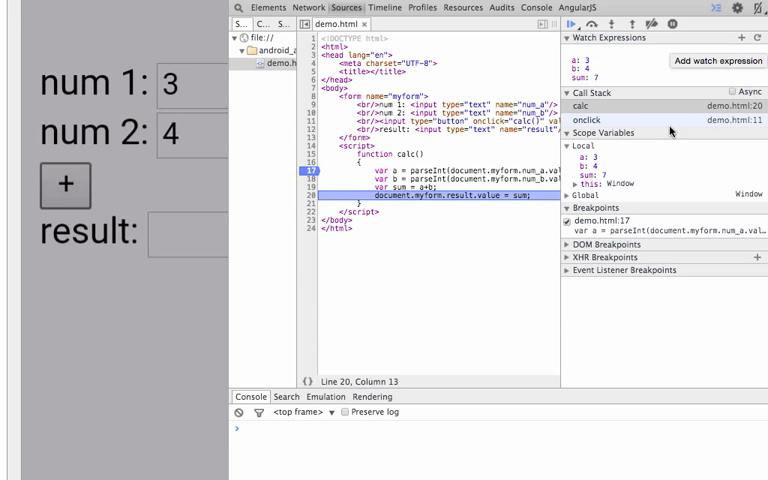